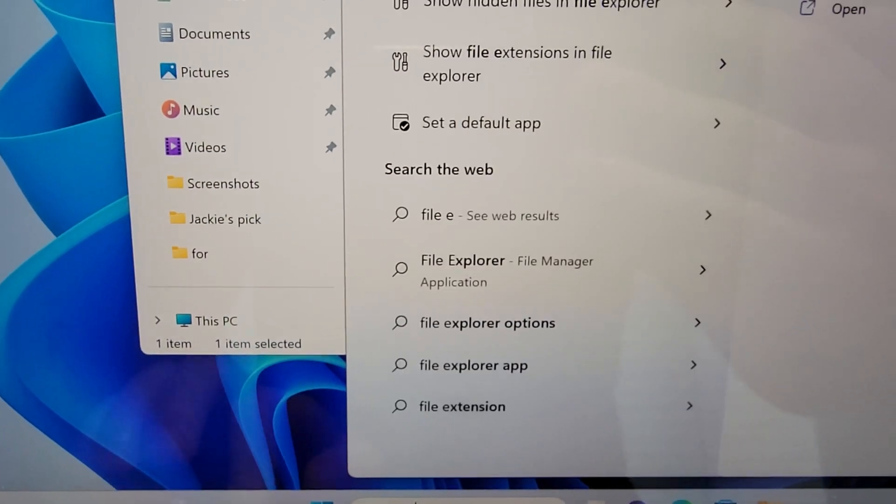
Step: Search Windows for 'file explorer options' and launch the File Explorer Options dialog
type("xplorer op")
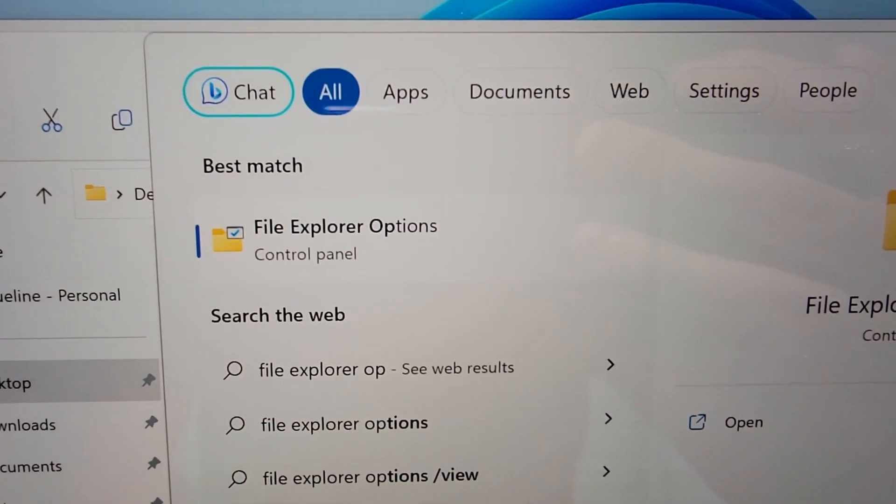
left_click(344, 226)
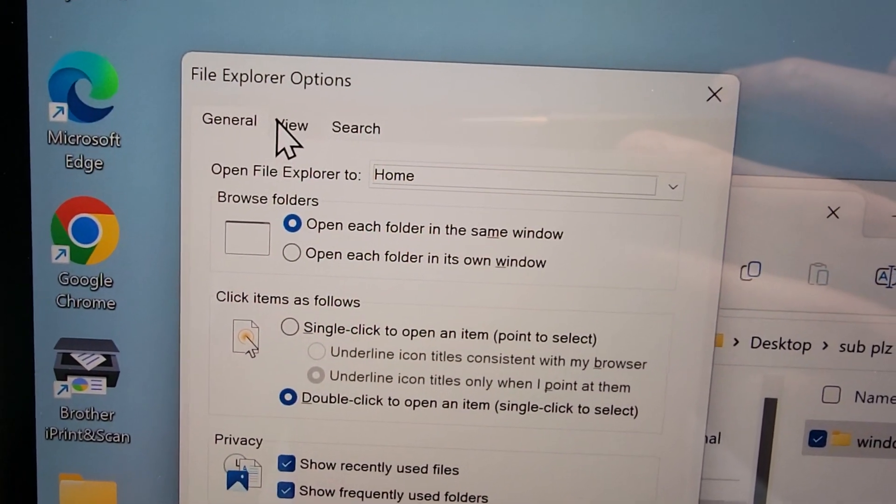
Step: Enable 'Display the full path in the title bar' under View, apply it and confirm with OK
left_click(291, 121)
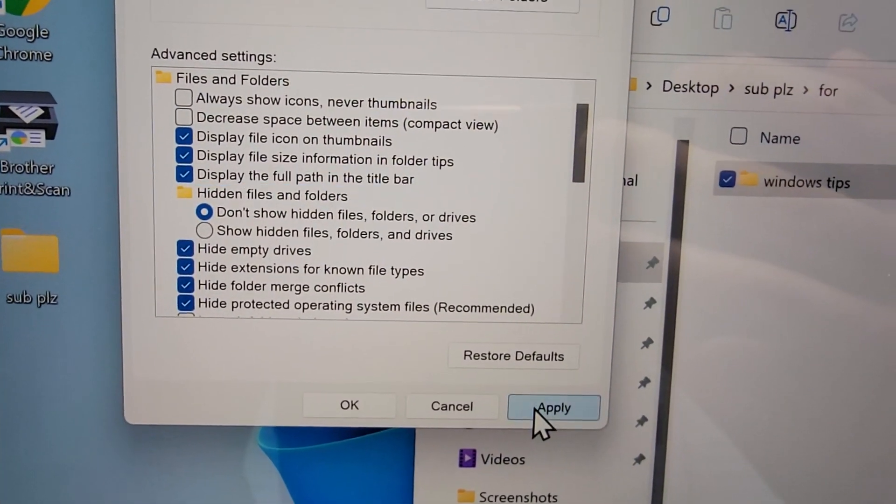
left_click(552, 408)
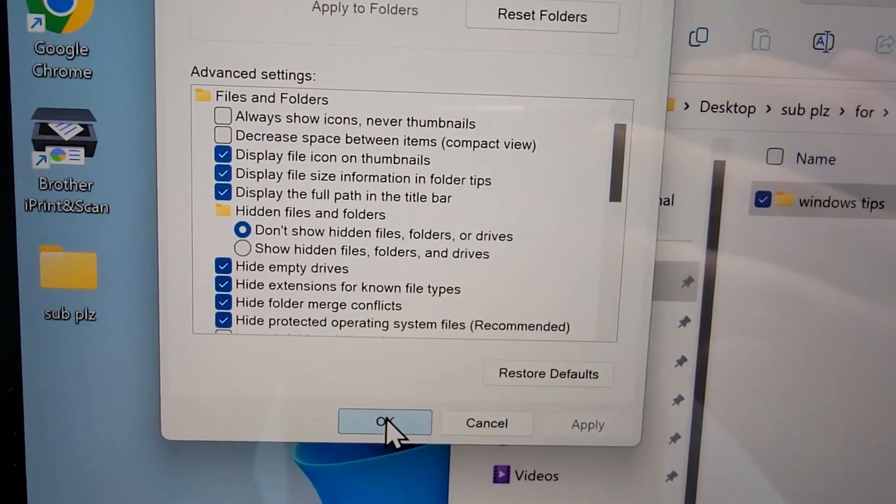
left_click(384, 423)
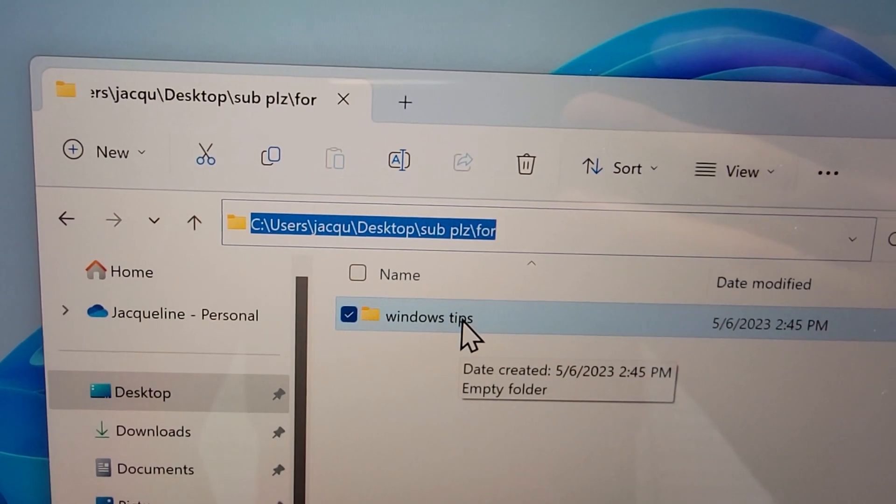
Step: Enter the 'windows tips' folder so its full path appears in the Explorer tab title
double_click(429, 318)
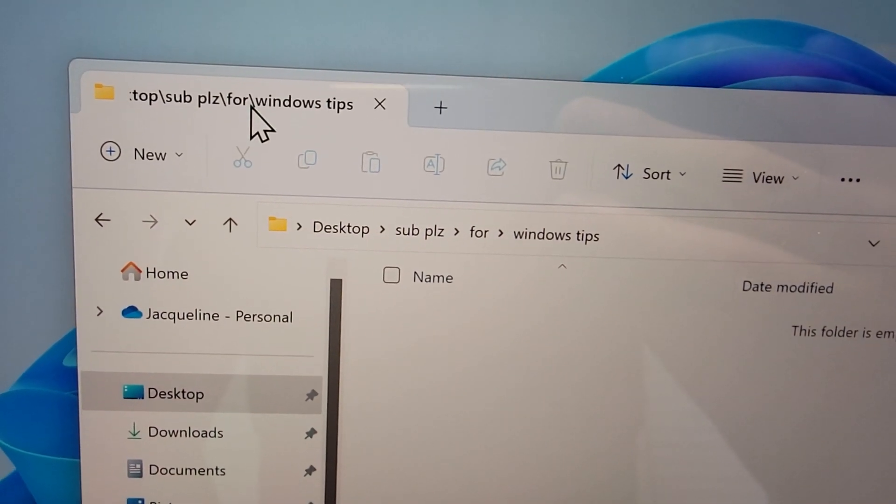